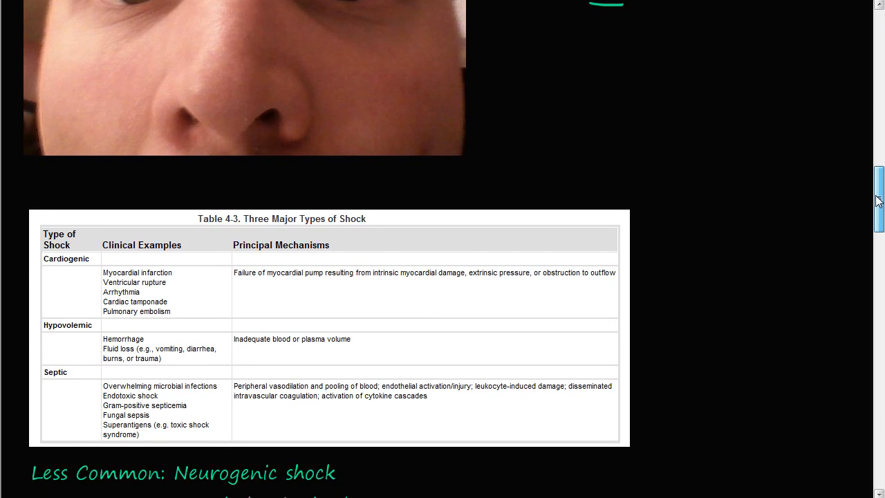
{"action": "scroll", "scroll_direction": "down", "scroll_amount": 3}
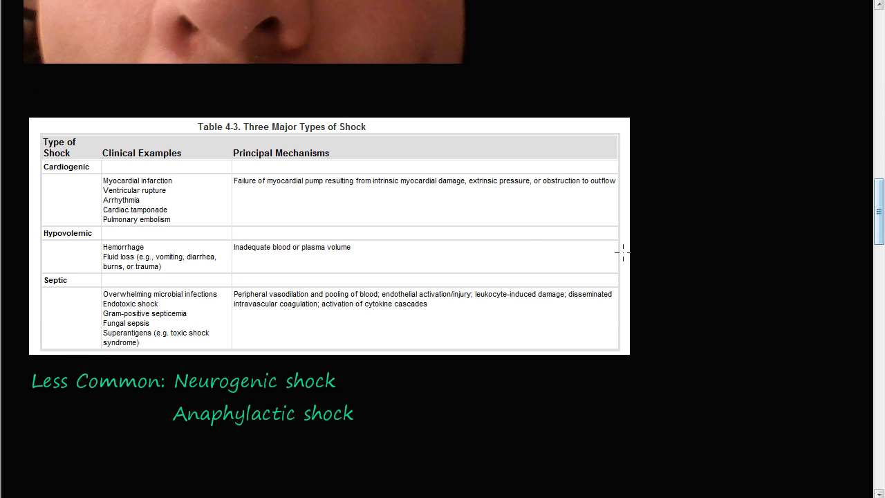
{"action": "scroll", "scroll_direction": "up", "scroll_amount": 3}
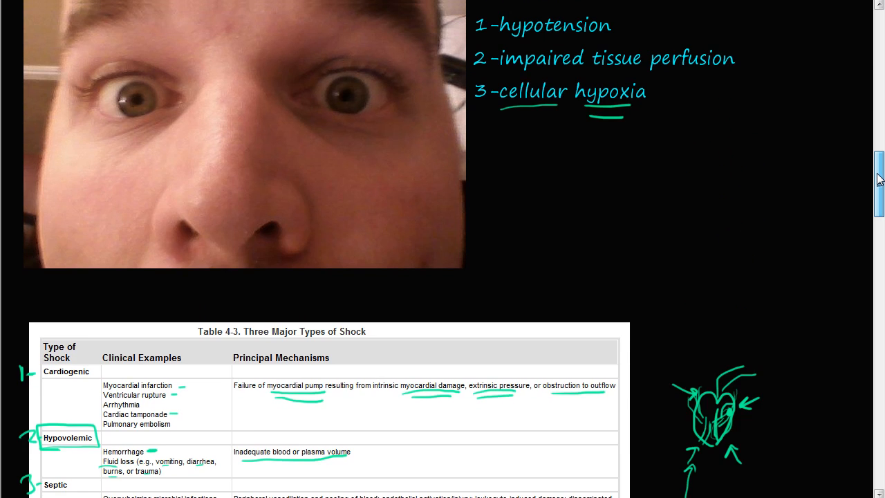
{"action": "scroll", "scroll_direction": "down", "scroll_amount": 3}
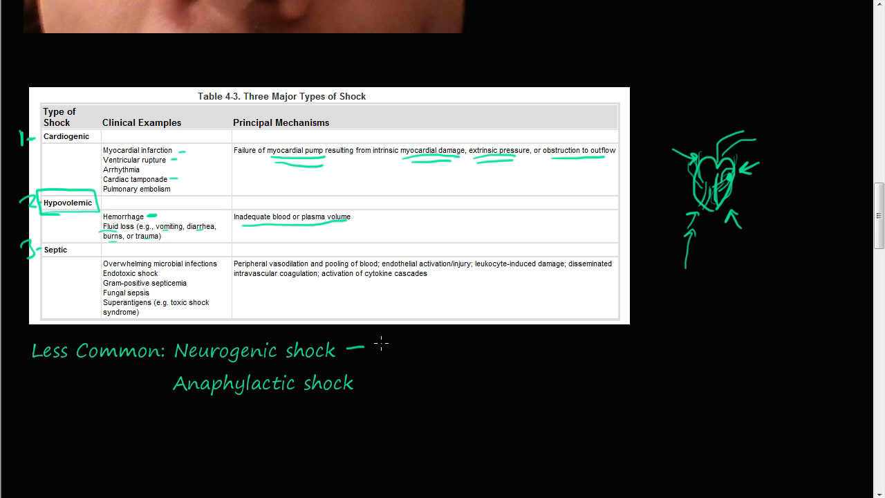